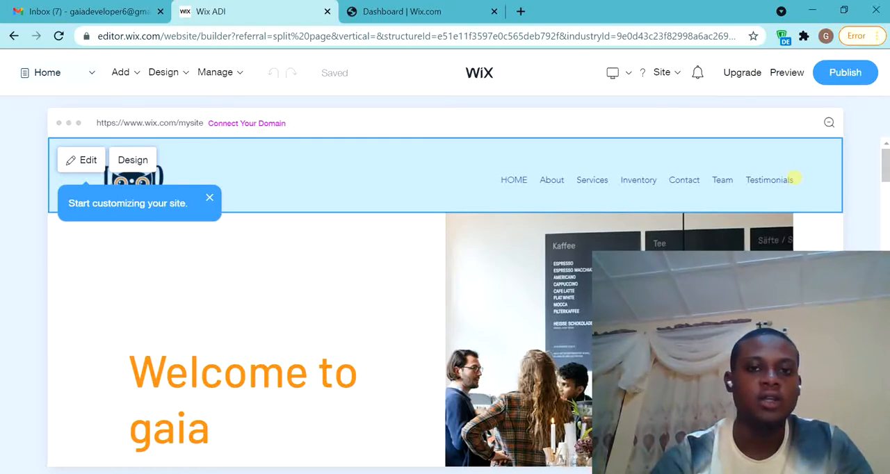
# Open the site's page list and go through About and Services to the Inventory page
pyautogui.scroll(-3)
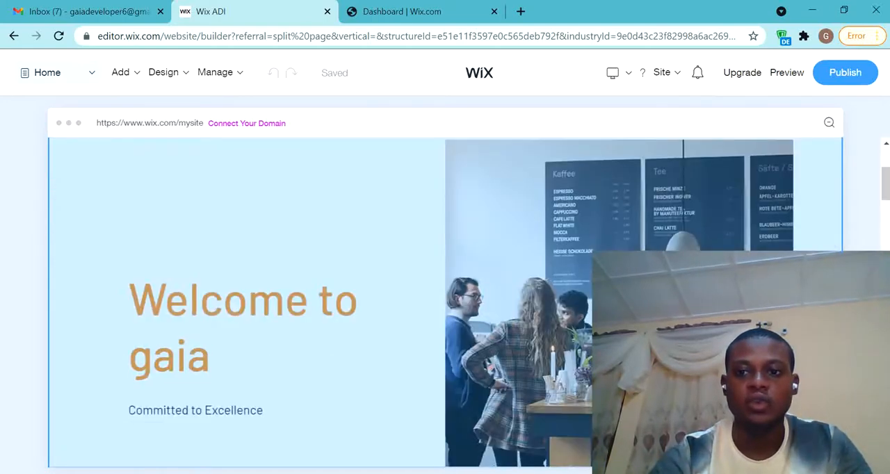
pyautogui.scroll(-3)
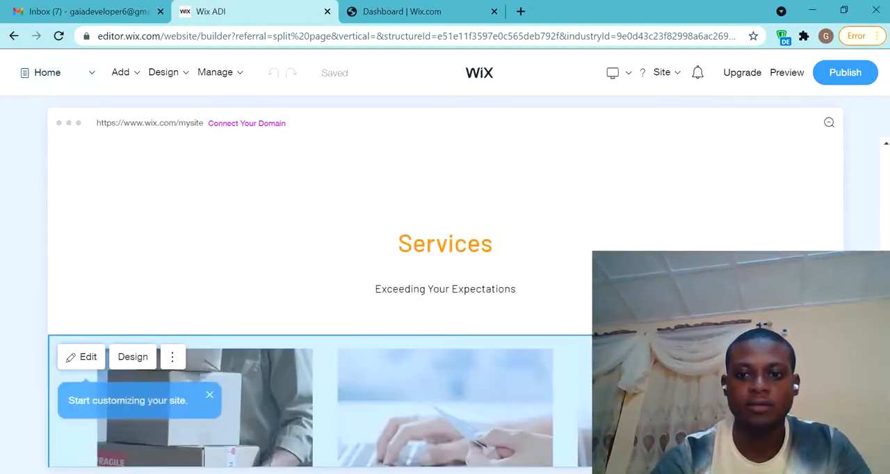
pyautogui.click(163, 72)
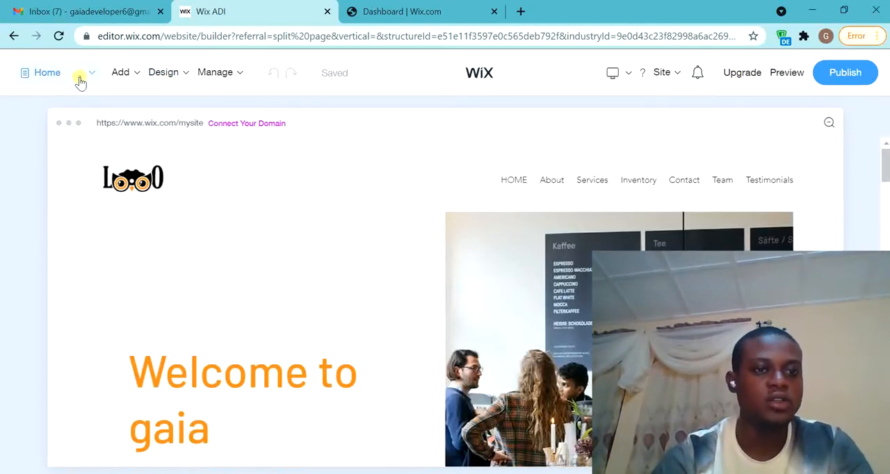
pyautogui.click(90, 72)
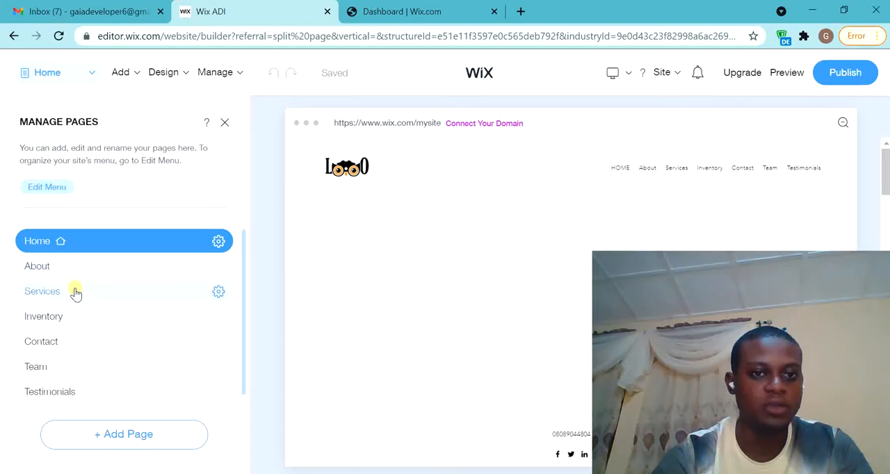
pyautogui.click(37, 265)
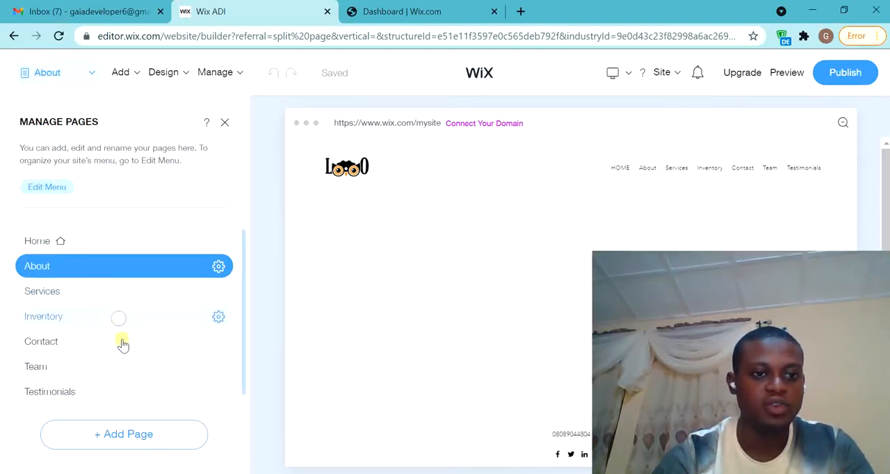
pyautogui.click(42, 290)
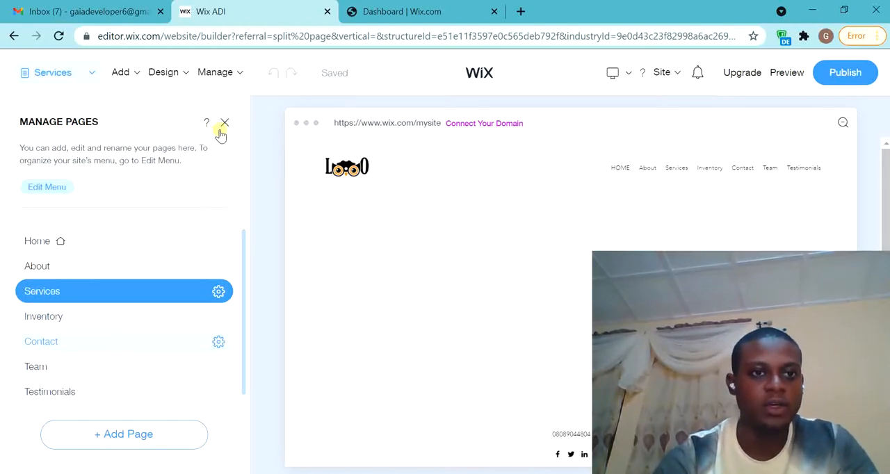
pyautogui.click(44, 316)
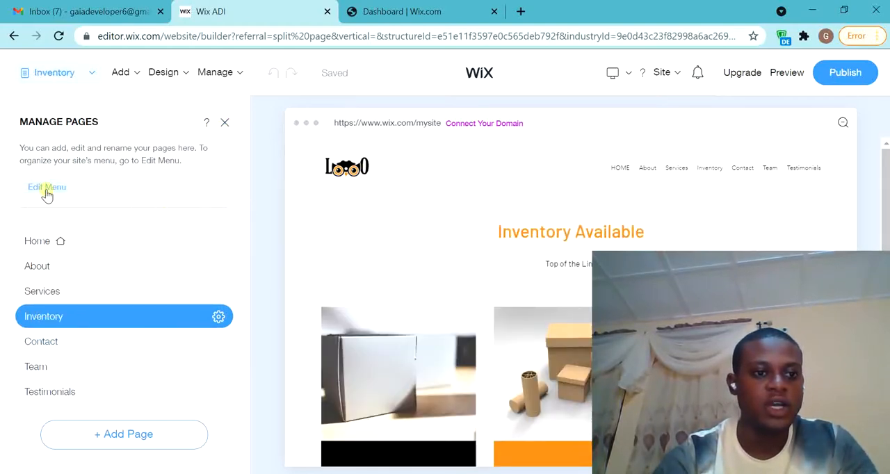
# Edit the site menu, begin a new menu item linked to a web address, then cancel it
pyautogui.click(47, 187)
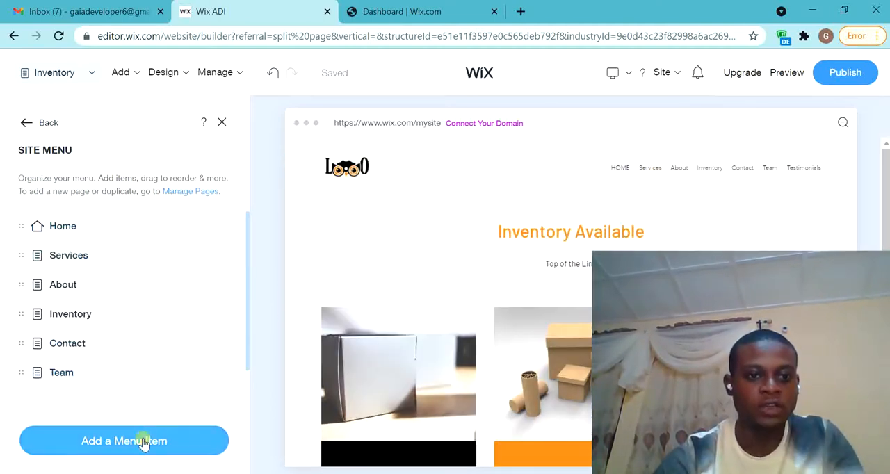
pyautogui.click(124, 441)
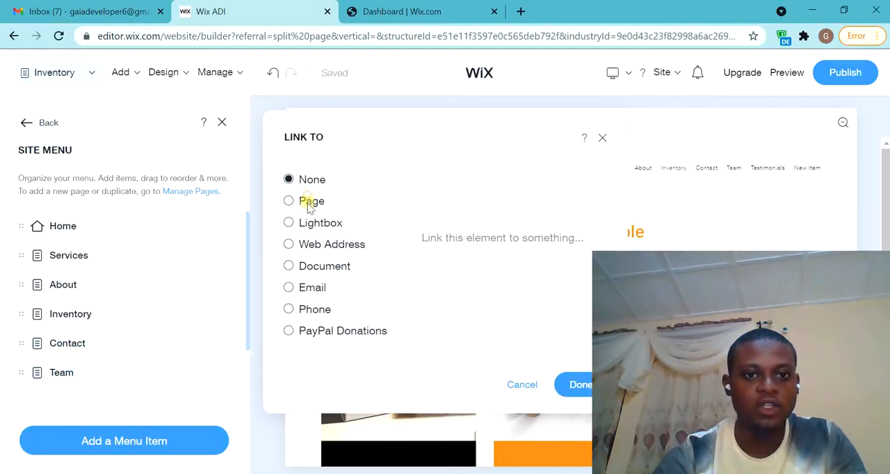
pyautogui.click(287, 244)
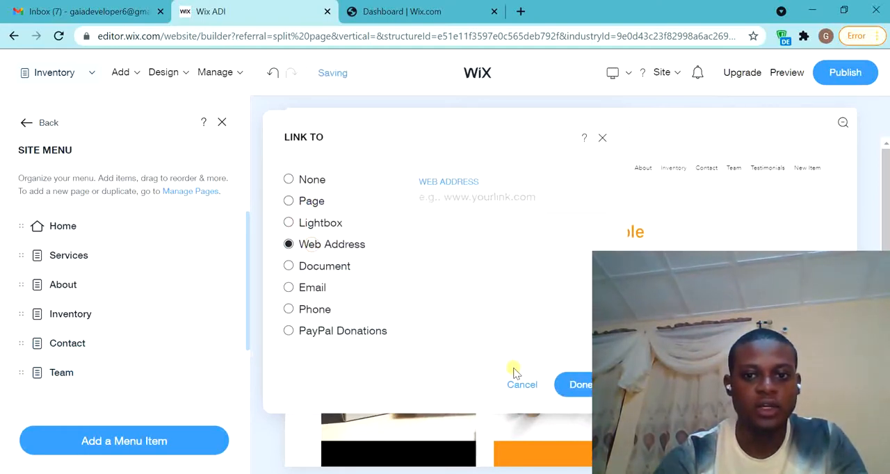
pyautogui.click(120, 72)
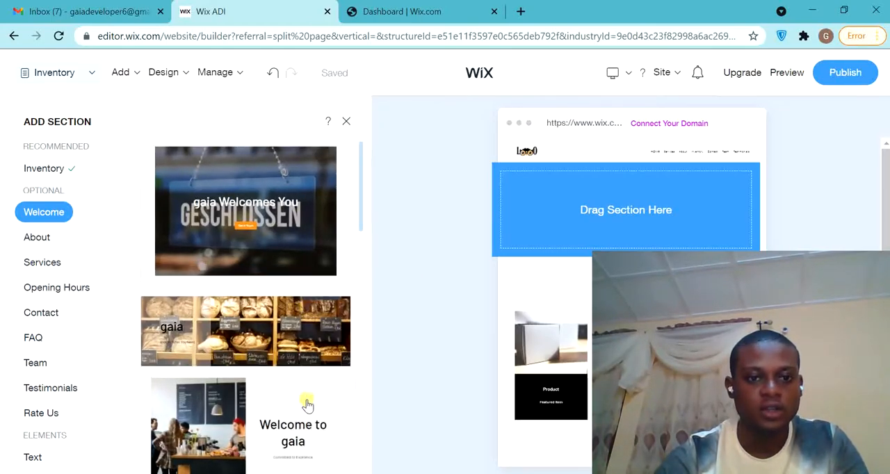
# Scroll through the Welcome section layouts in the section library
pyautogui.scroll(-3)
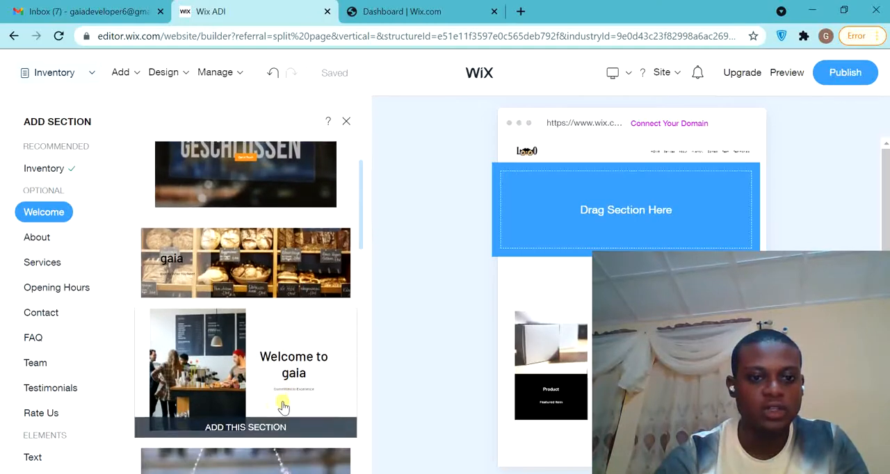
pyautogui.moveTo(244, 431)
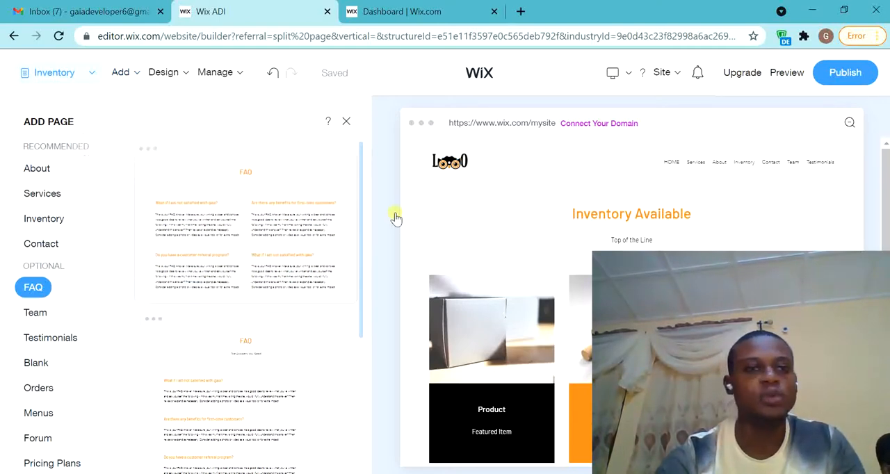
# Browse the Add and Design menus to reach Site Colors with the orange main colour and logo palette
pyautogui.click(121, 72)
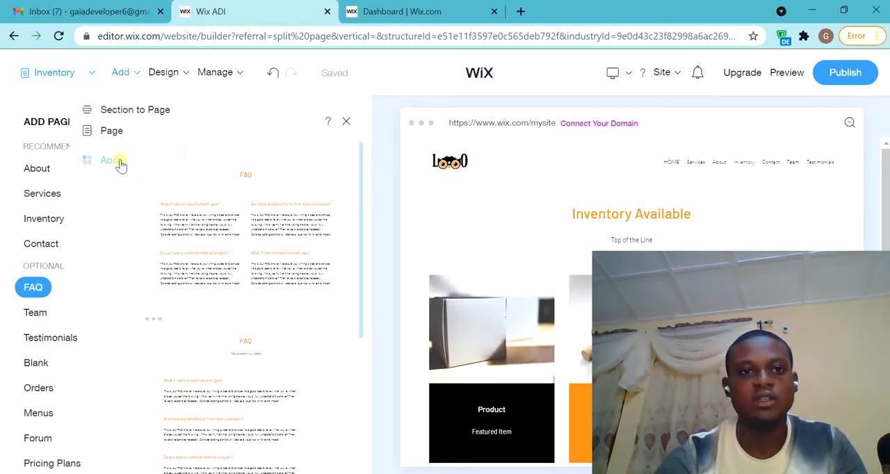
pyautogui.moveTo(141, 131)
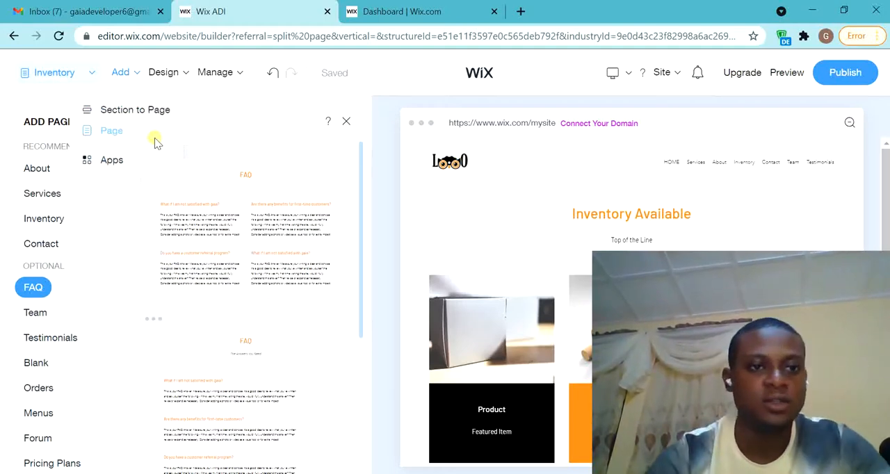
pyautogui.click(163, 72)
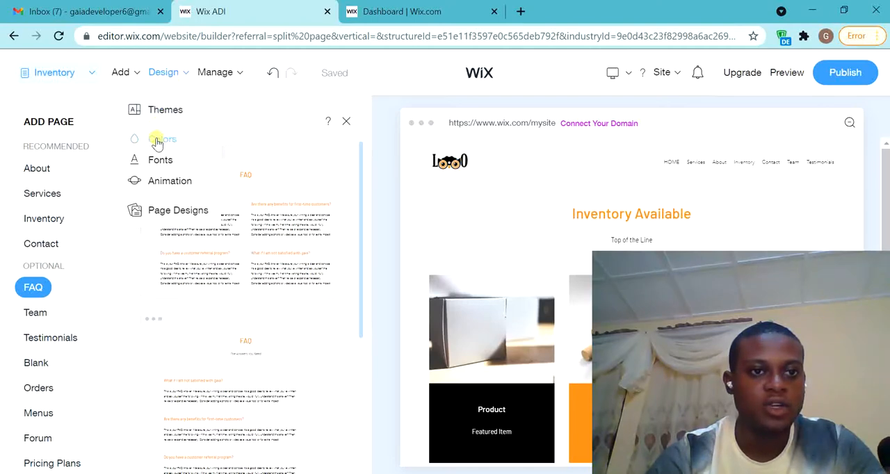
pyautogui.click(162, 139)
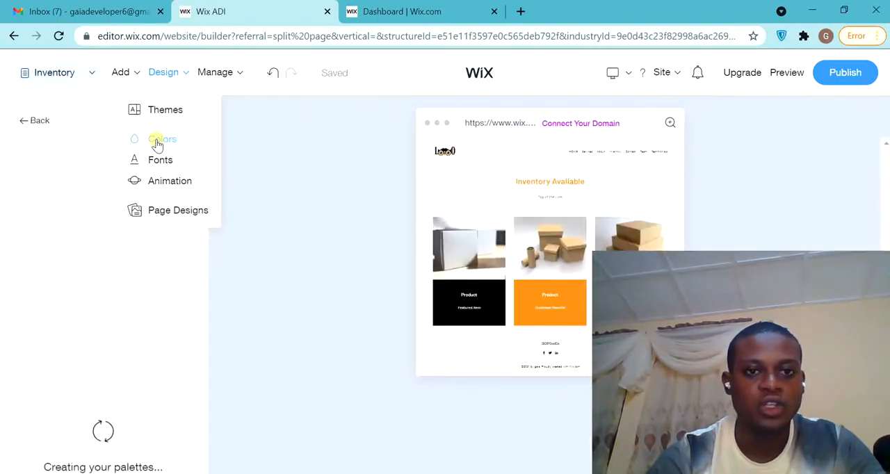
pyautogui.click(162, 138)
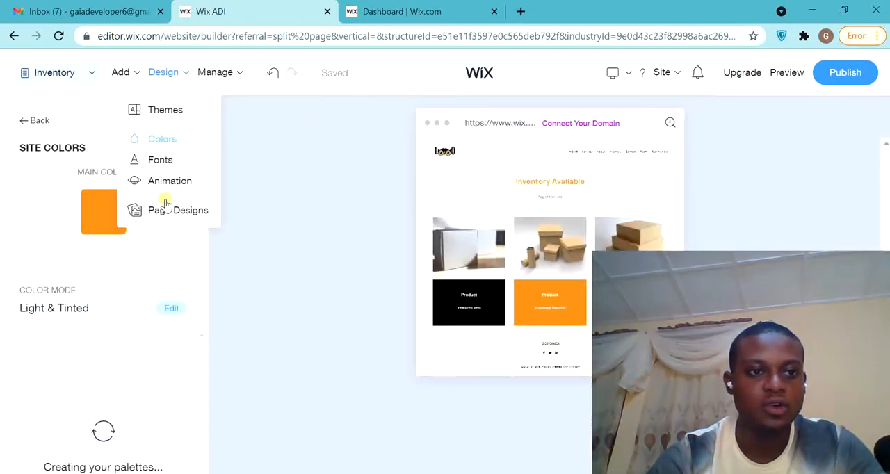
pyautogui.moveTo(160, 160)
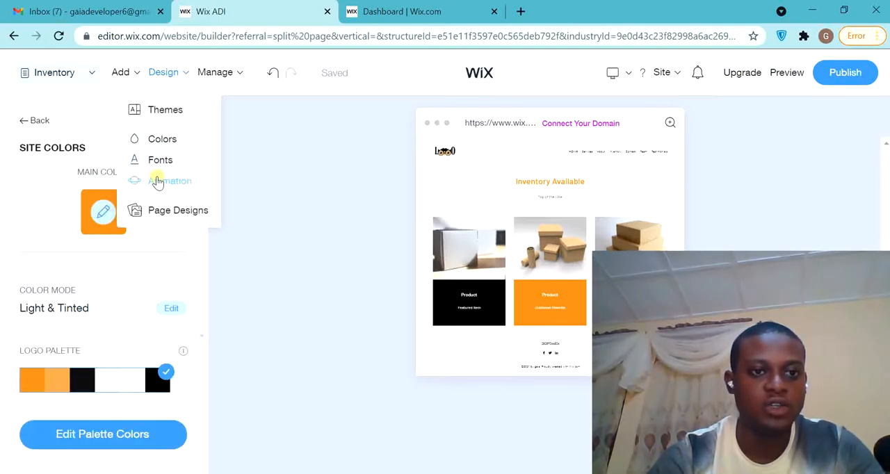
pyautogui.click(214, 72)
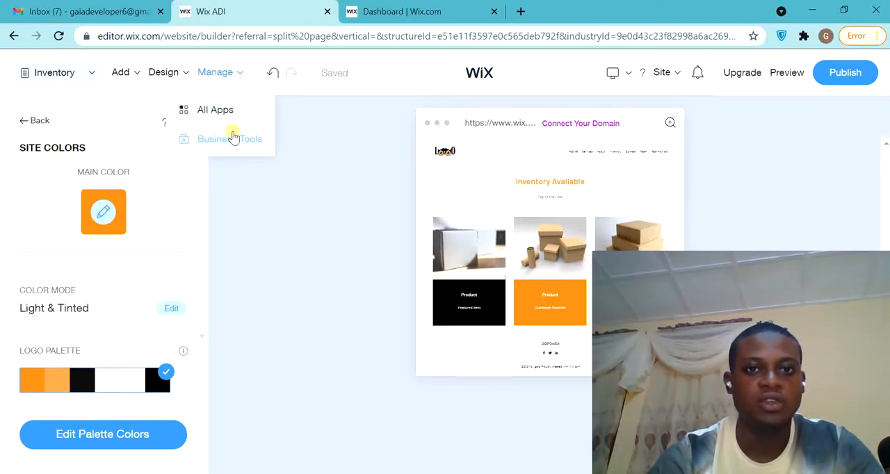
# Switch the editor to the Mobile layout and preview the Inventory page
pyautogui.click(624, 72)
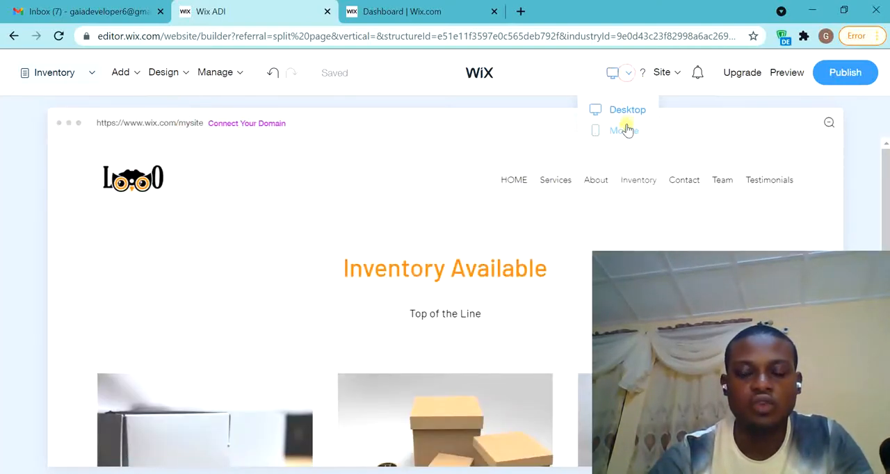
pyautogui.click(623, 130)
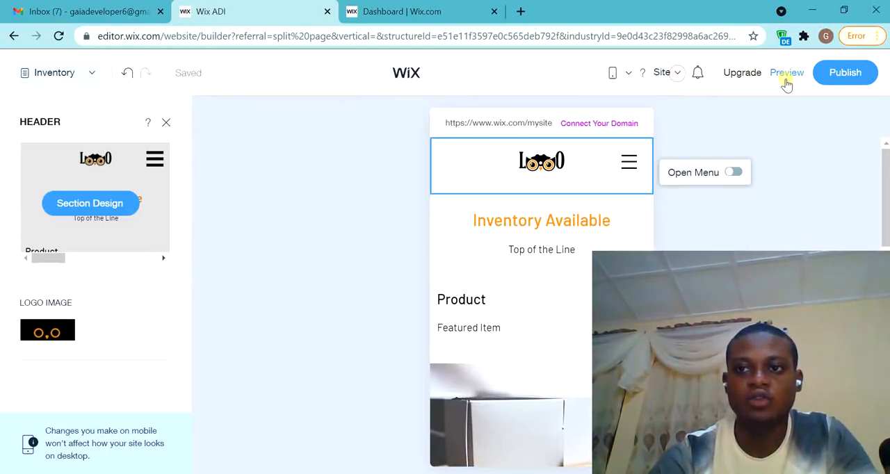
pyautogui.click(613, 73)
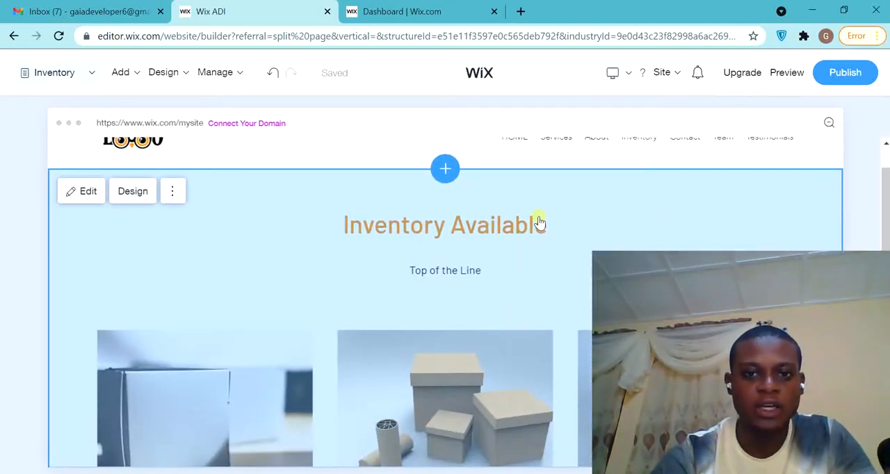
pyautogui.moveTo(460, 247)
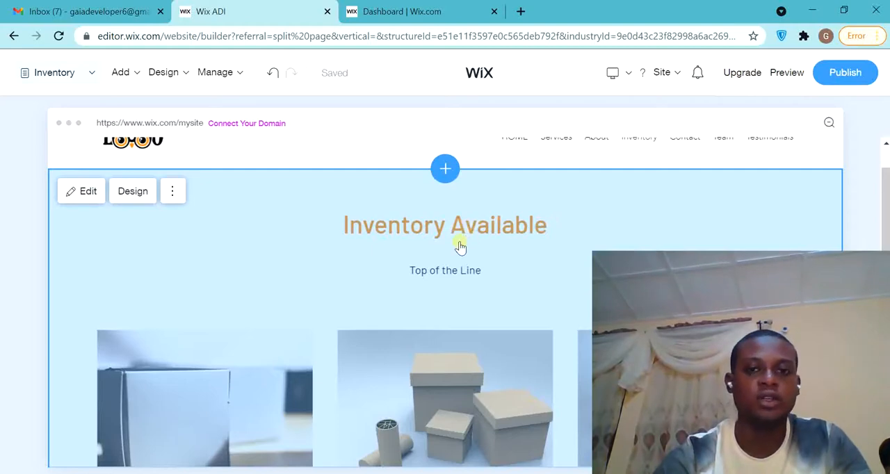
pyautogui.moveTo(397, 255)
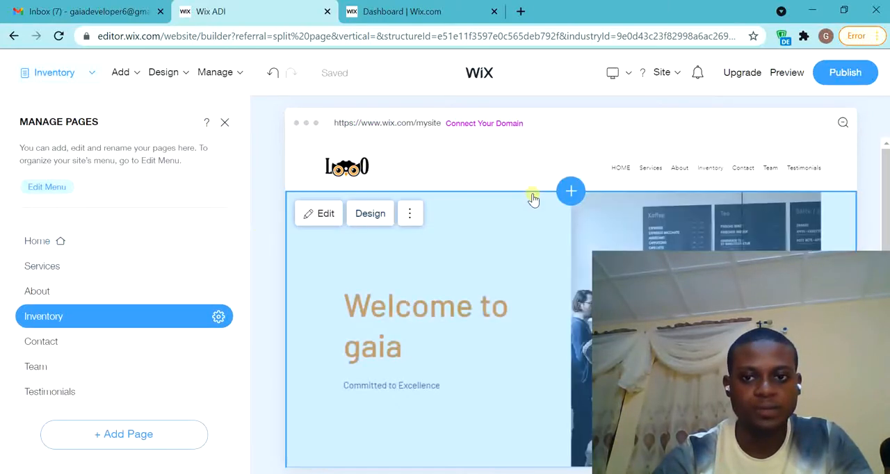
# Load the Home page with its 'Welcome to gaia' banner in the editor
pyautogui.click(38, 240)
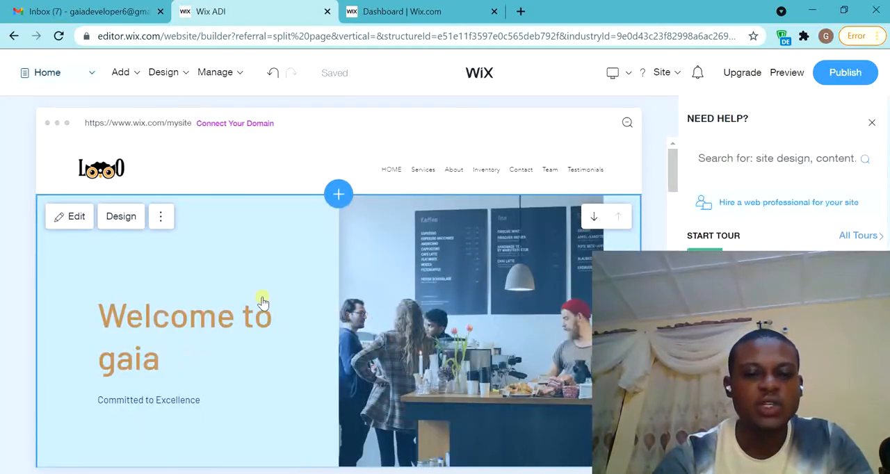
pyautogui.moveTo(230, 339)
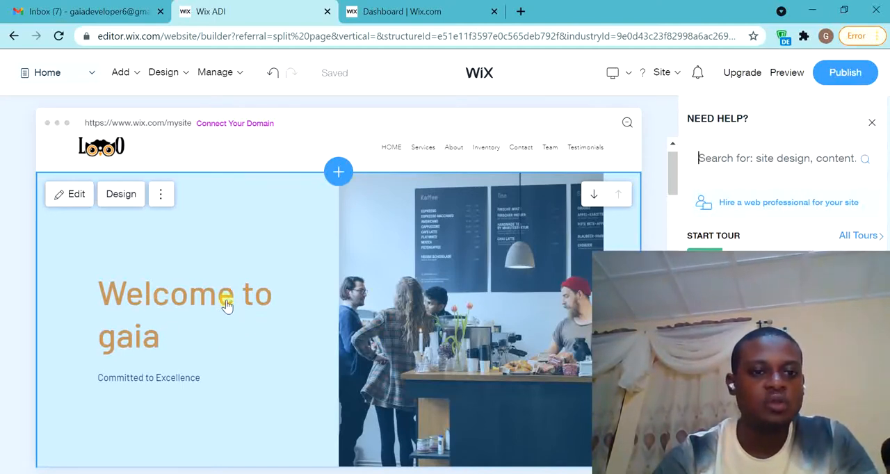
pyautogui.moveTo(157, 306)
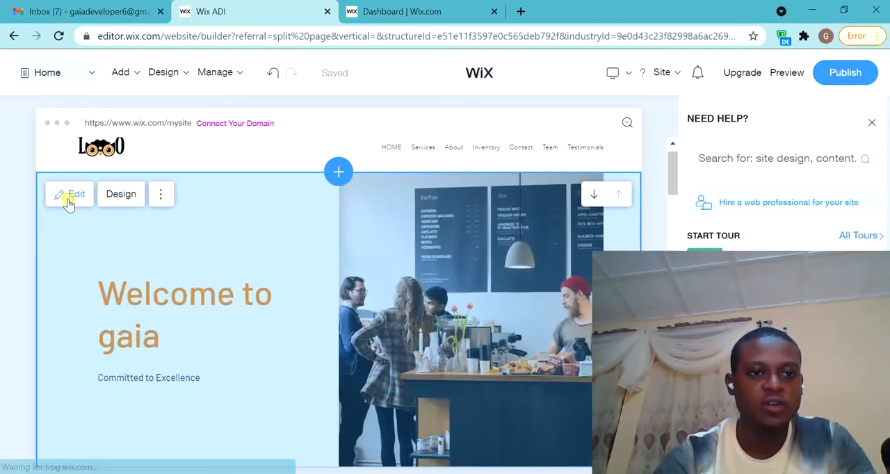
# Change the welcome title from 'Welcome to gaia' to 'Welcome to Gaia Business Suite'
pyautogui.click(69, 194)
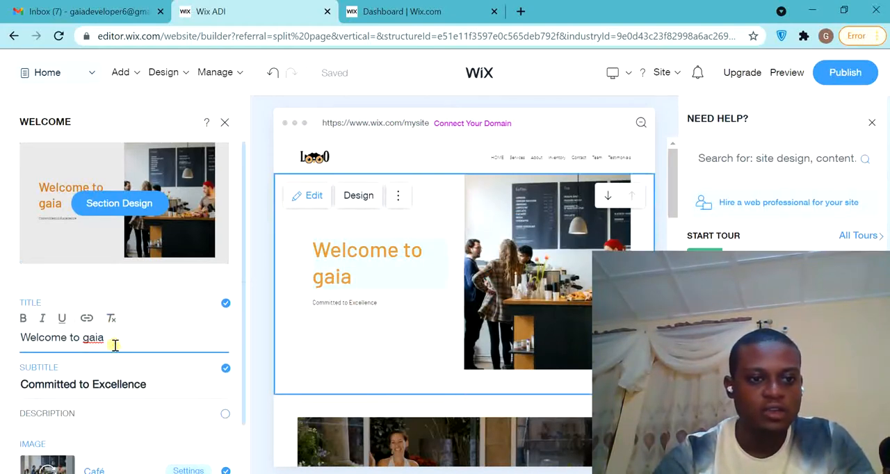
pyautogui.write('1')
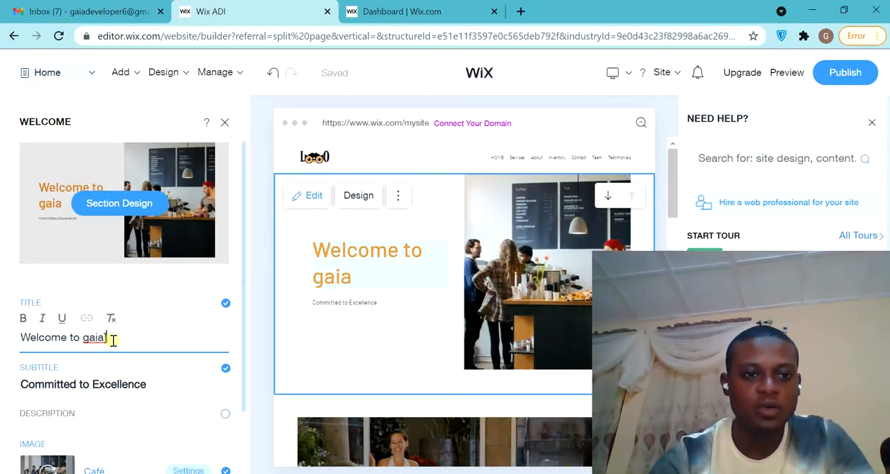
pyautogui.press('Backspace')
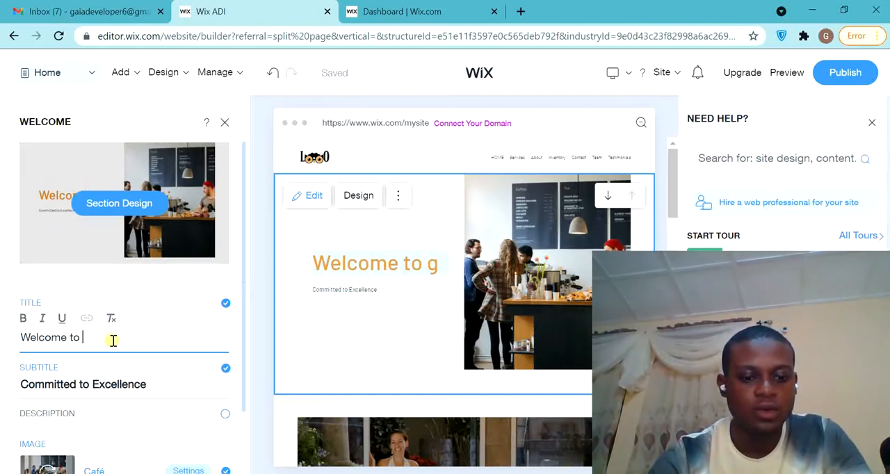
pyautogui.write('Gaia Bu')
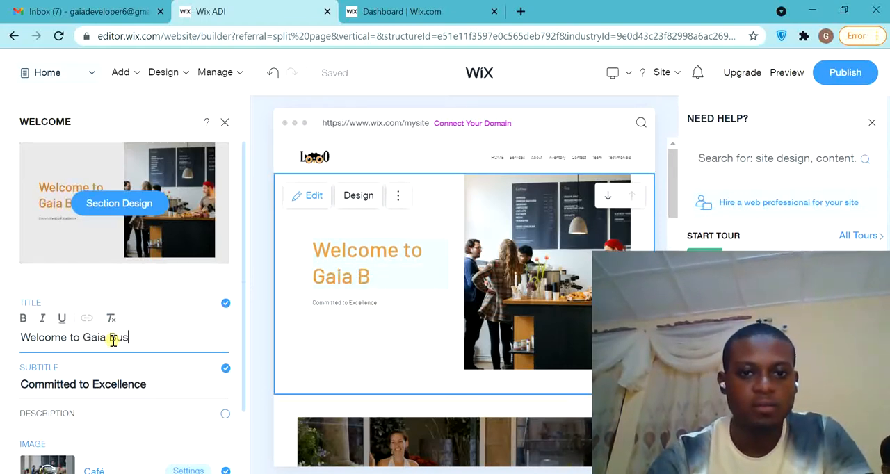
pyautogui.write('ss Suit')
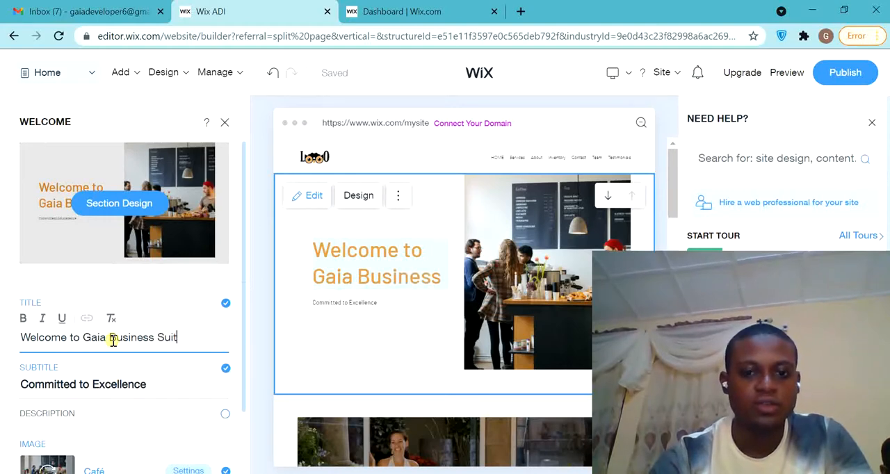
pyautogui.write('e')
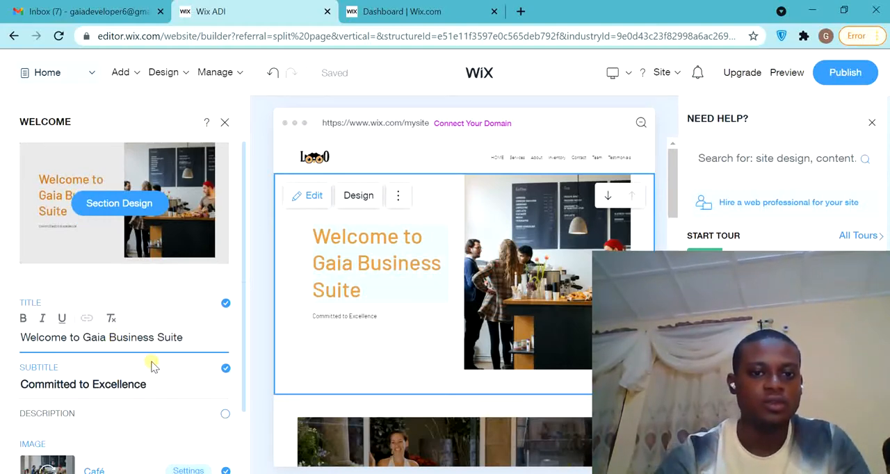
# Close the help panel and try underline and other styles on the 'Committed to Excellence' subtitle
pyautogui.click(82, 369)
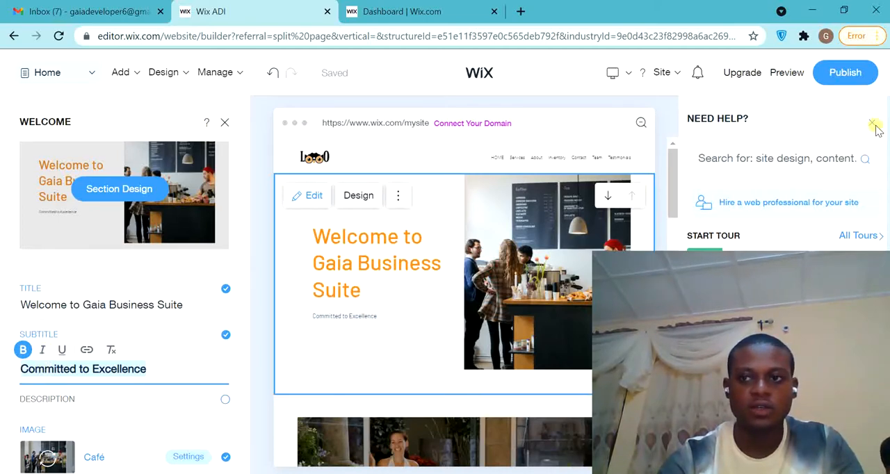
pyautogui.click(874, 123)
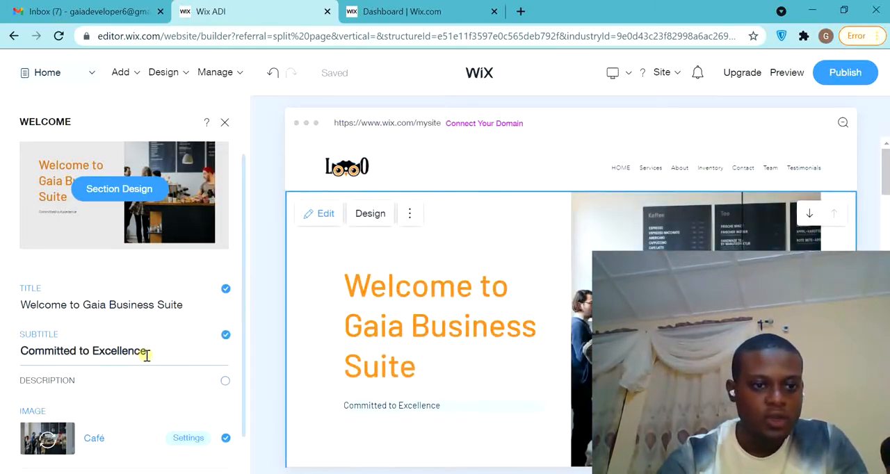
pyautogui.click(42, 349)
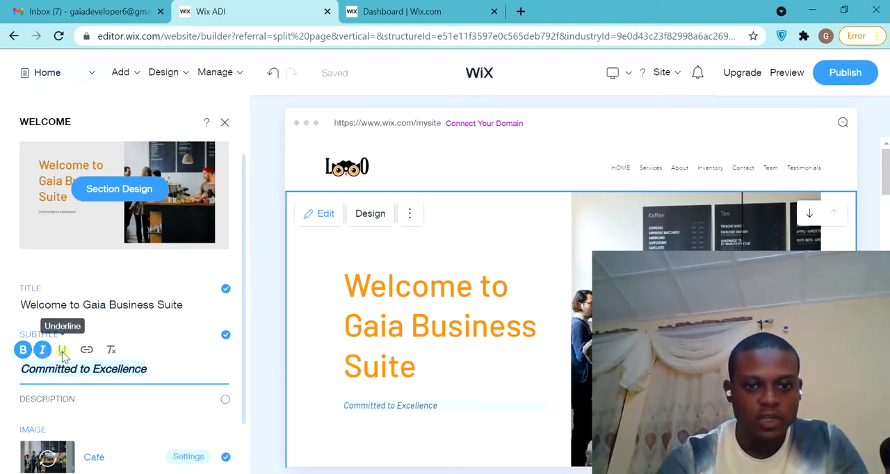
pyautogui.click(62, 349)
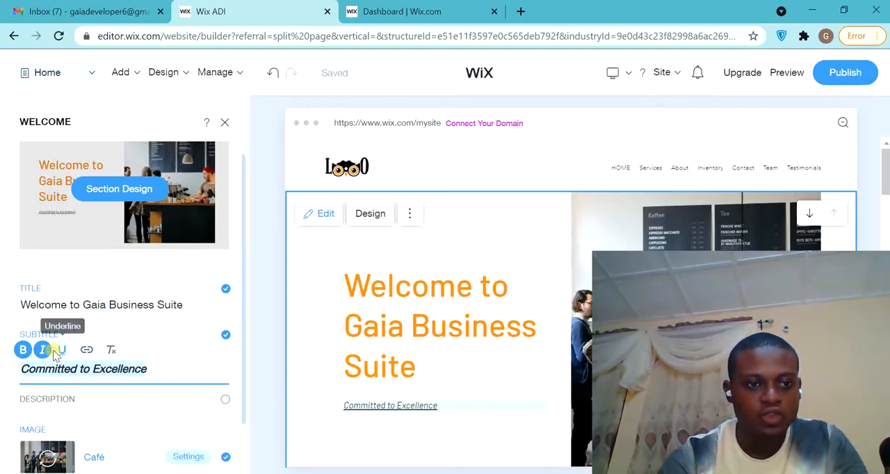
pyautogui.click(42, 350)
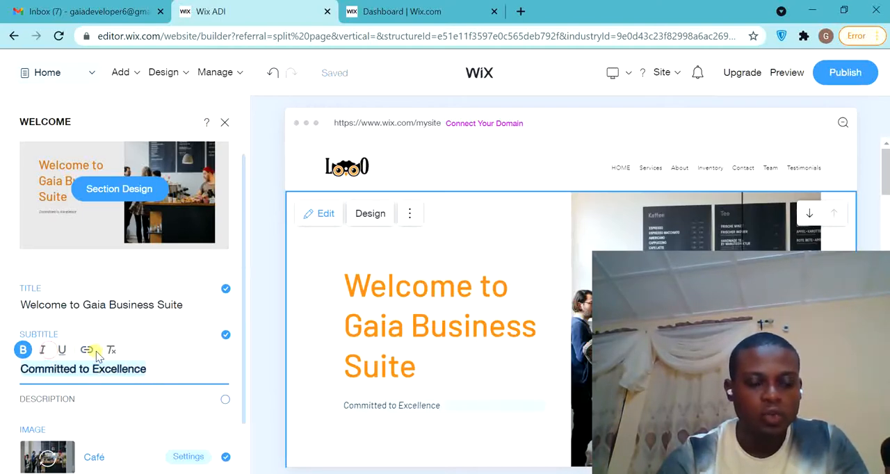
pyautogui.moveTo(85, 349)
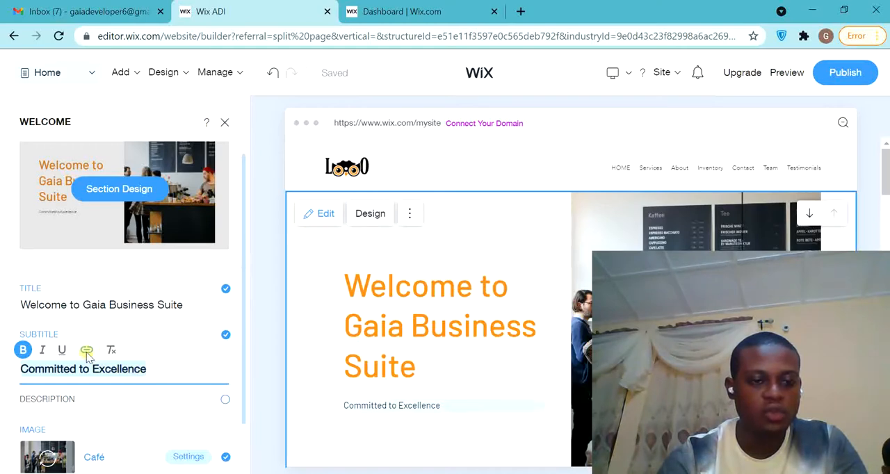
pyautogui.click(86, 349)
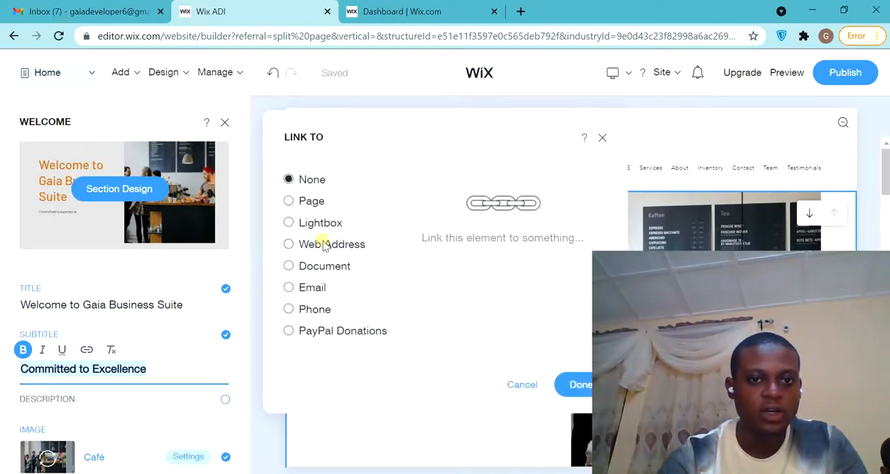
pyautogui.moveTo(302, 201)
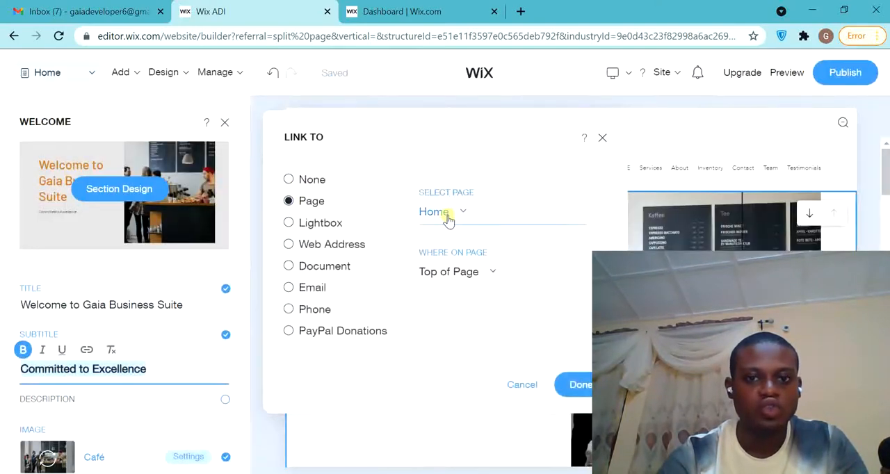
pyautogui.click(441, 212)
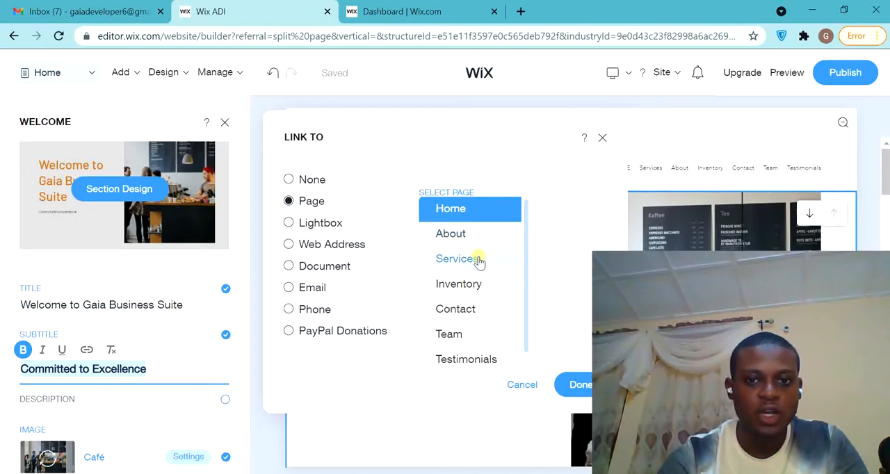
pyautogui.click(455, 259)
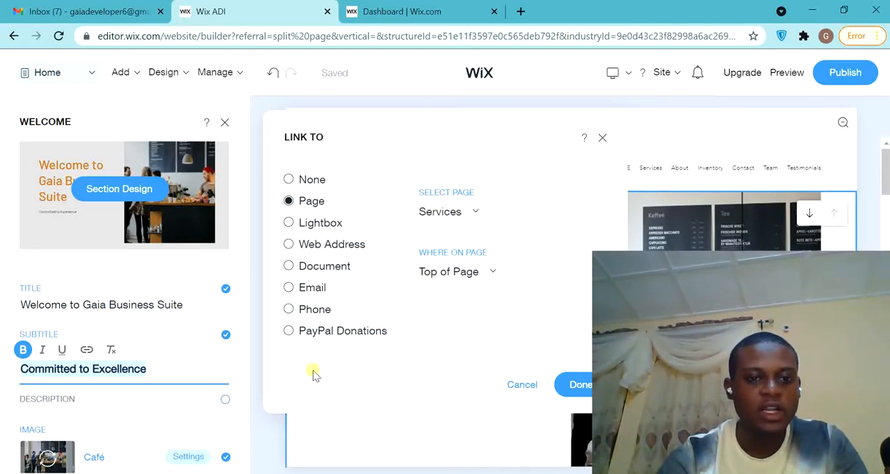
pyautogui.moveTo(514, 341)
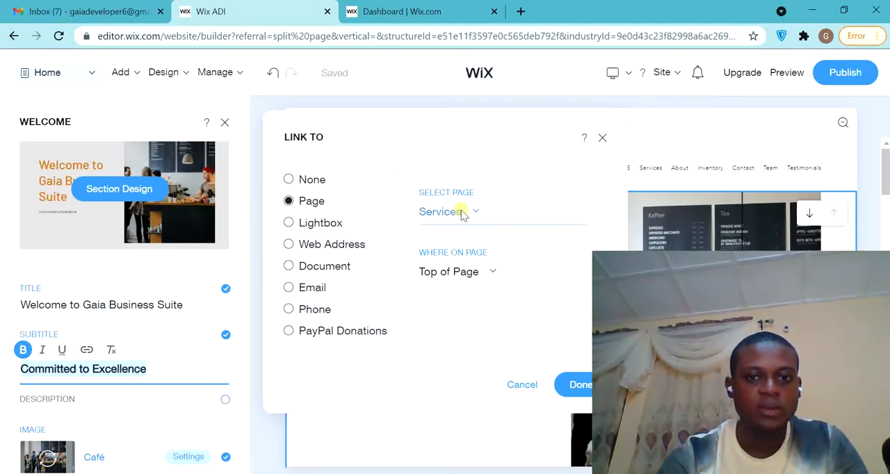
pyautogui.moveTo(452, 212)
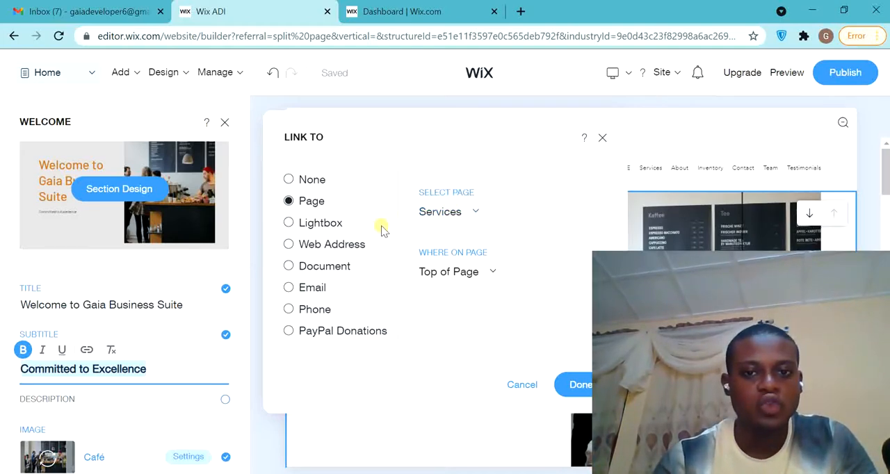
pyautogui.moveTo(506, 307)
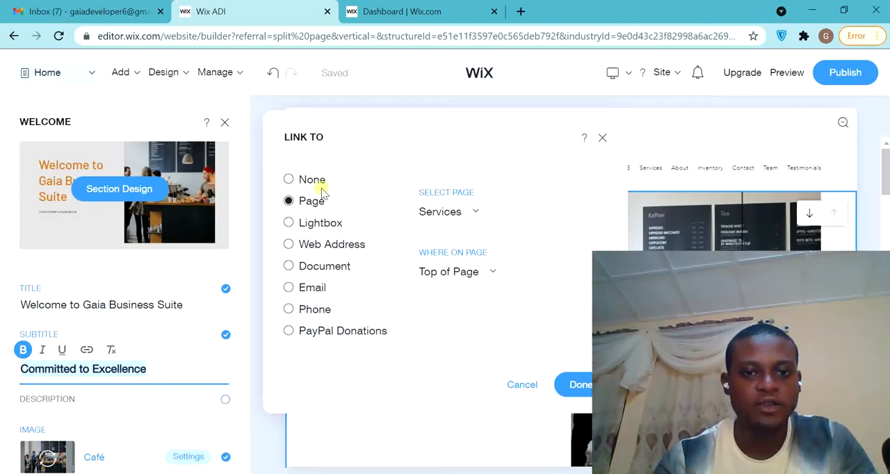
pyautogui.moveTo(336, 210)
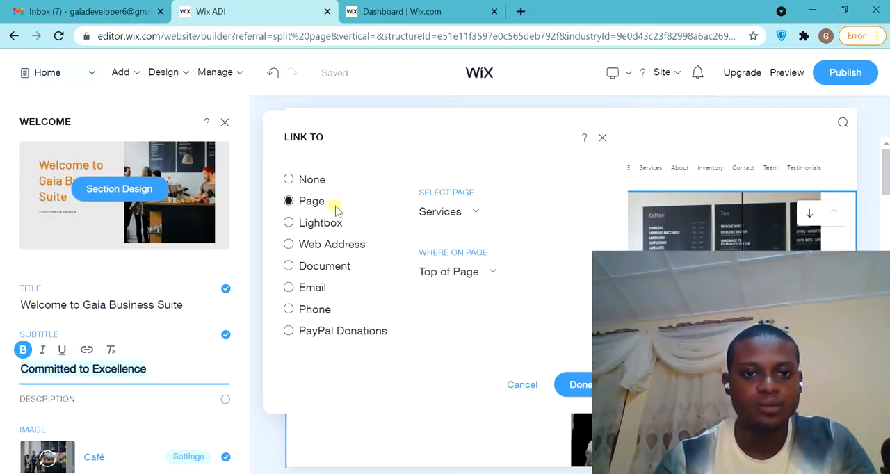
pyautogui.click(288, 244)
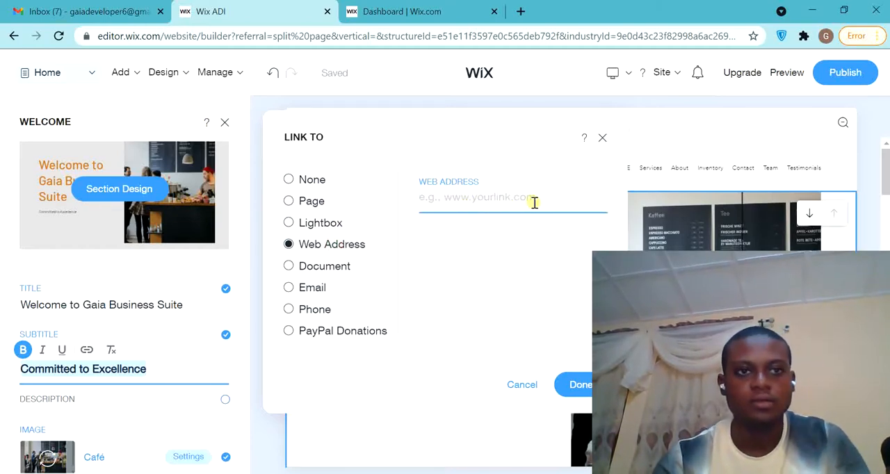
pyautogui.write('www.')
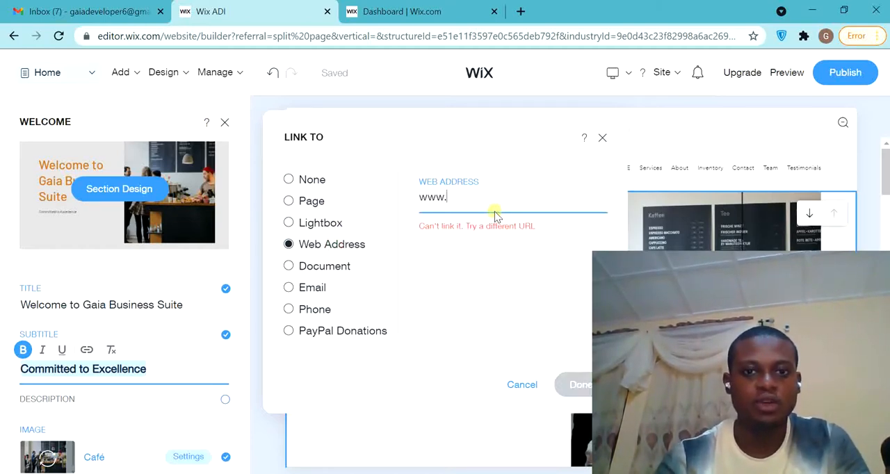
pyautogui.write('google.com')
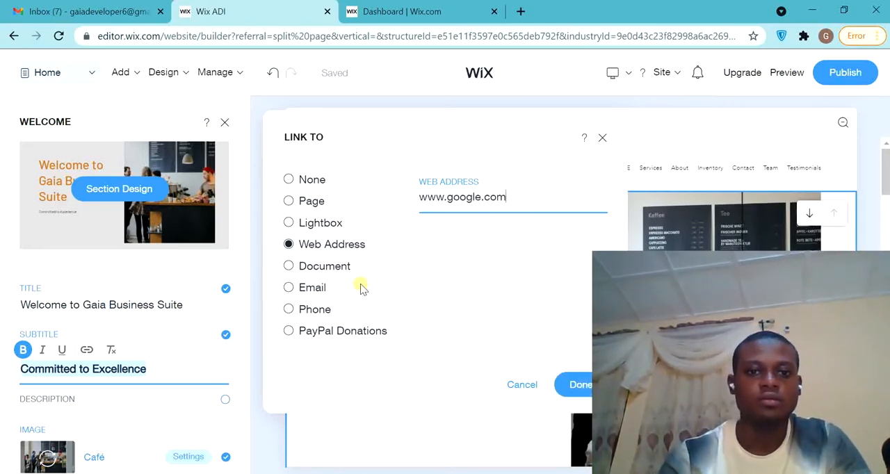
pyautogui.click(580, 384)
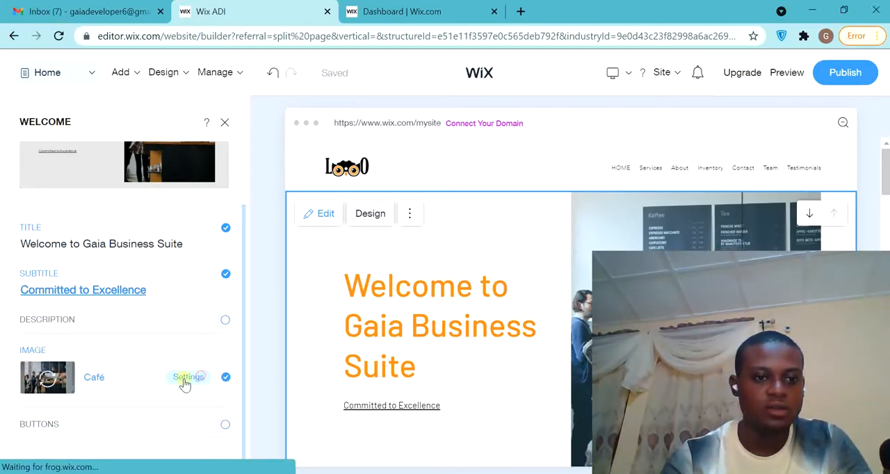
# Browse Recommended, Shutterstock and Unsplash photos, then close without replacing the café image
pyautogui.click(188, 377)
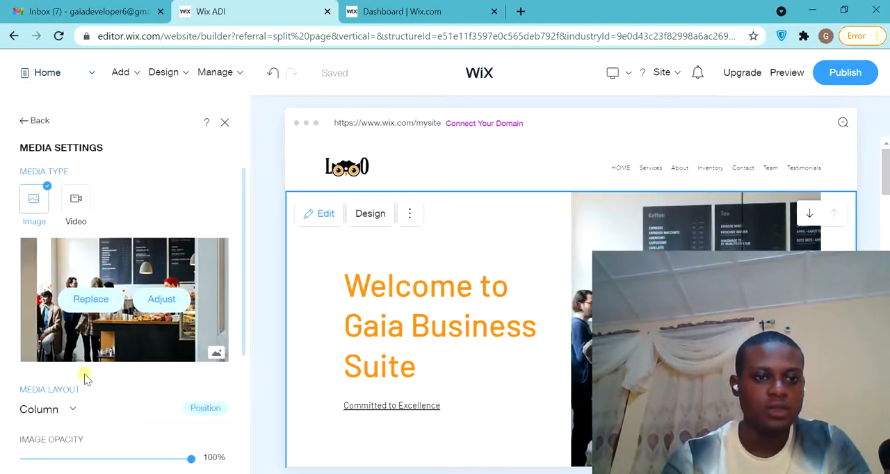
pyautogui.moveTo(91, 299)
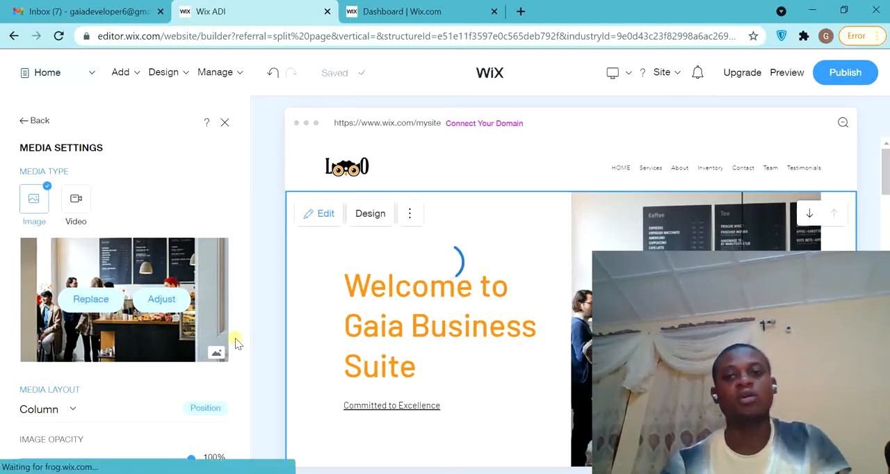
pyautogui.click(90, 298)
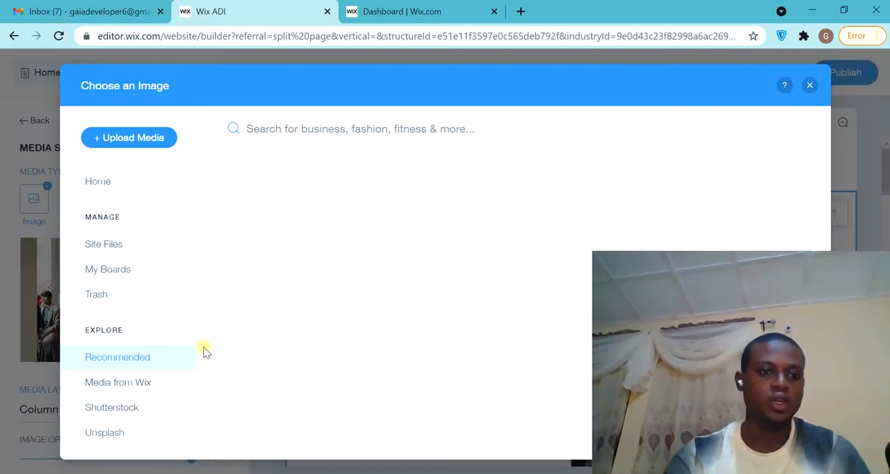
pyautogui.click(118, 357)
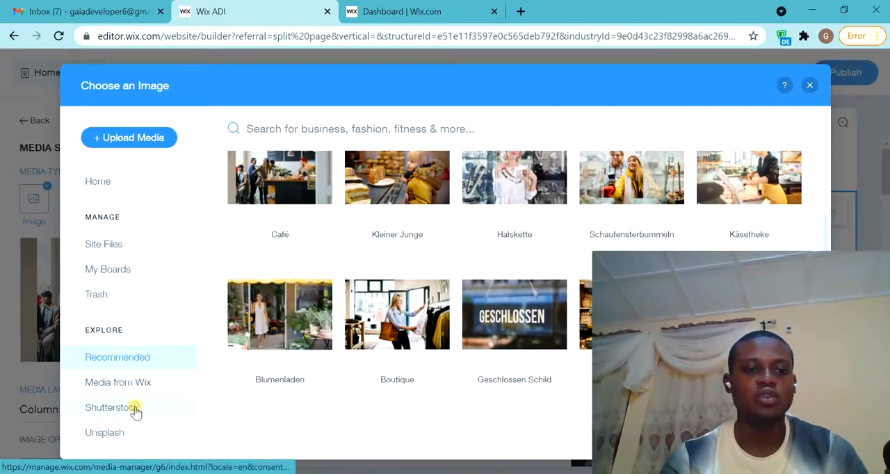
pyautogui.click(112, 408)
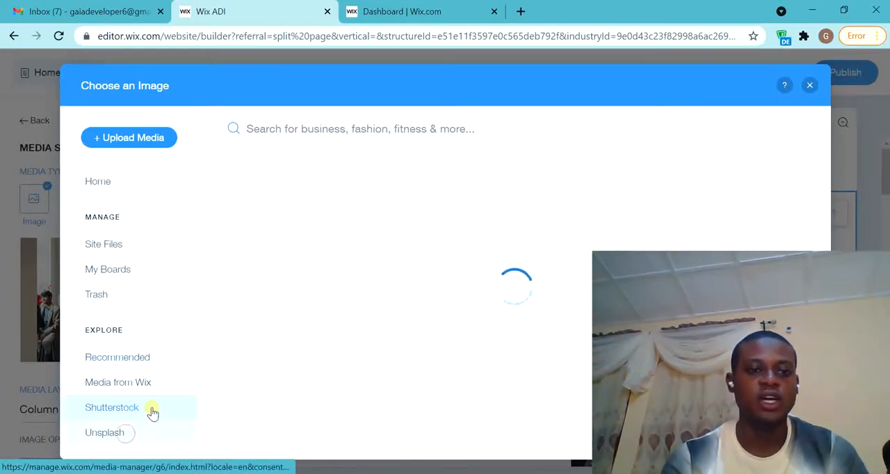
pyautogui.click(105, 432)
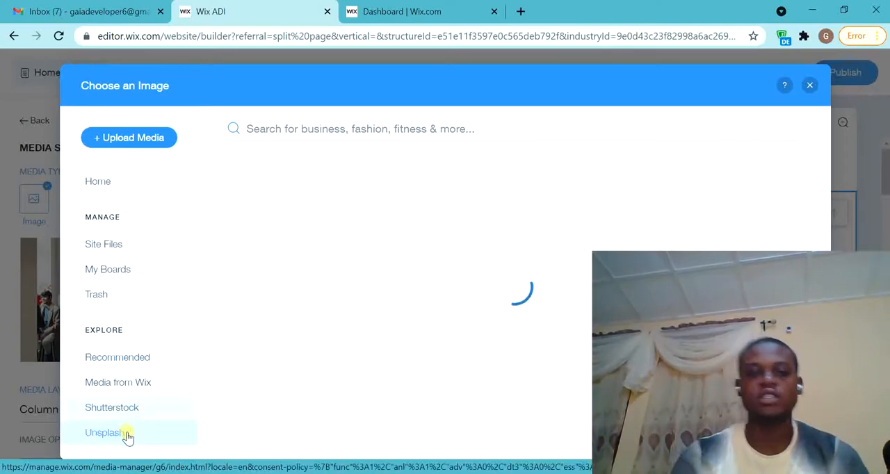
pyautogui.click(105, 432)
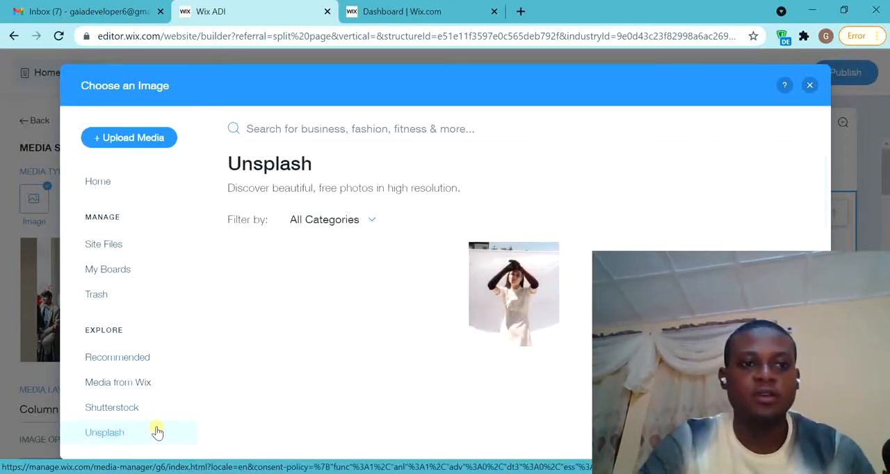
pyautogui.click(104, 431)
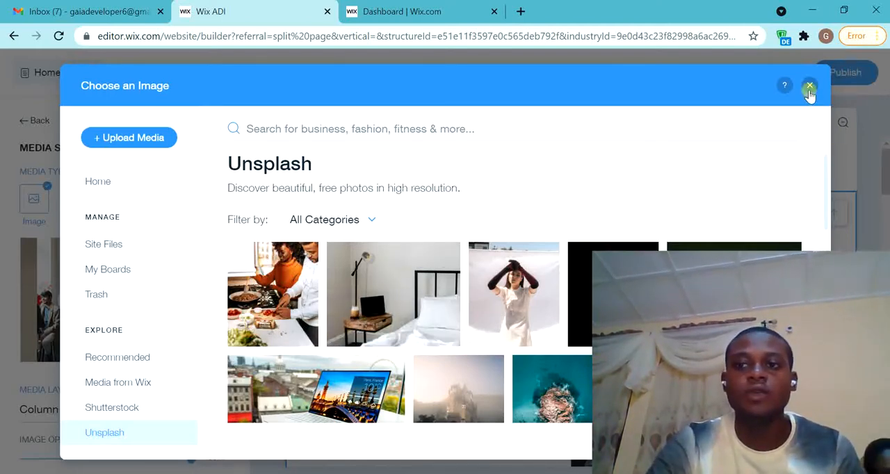
pyautogui.click(809, 86)
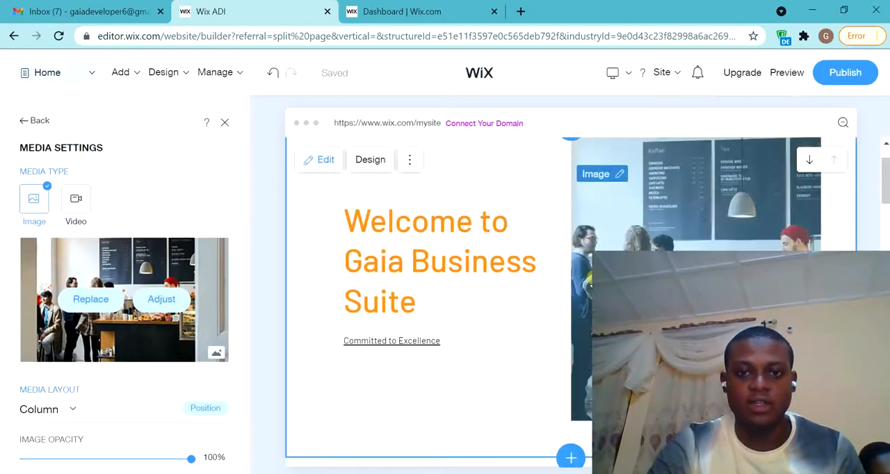
# Give the About section title 'About Me', subtitle 'My Background' and button label 'Get In Touch With…'
pyautogui.scroll(-3)
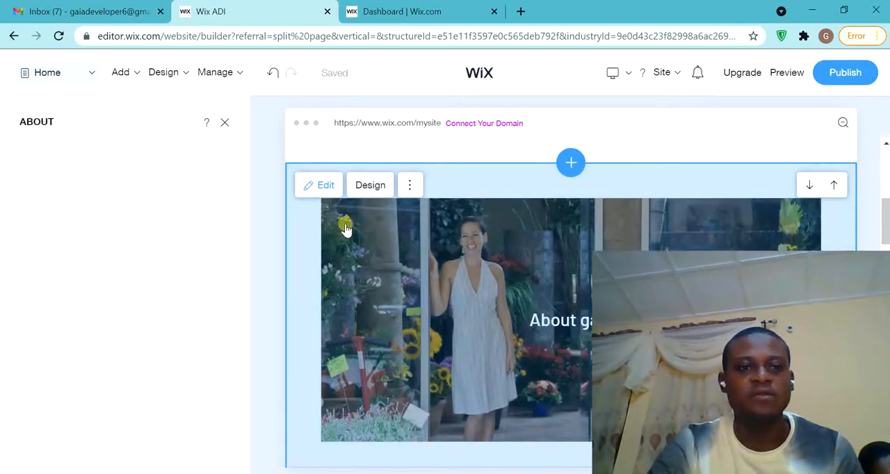
pyautogui.click(346, 228)
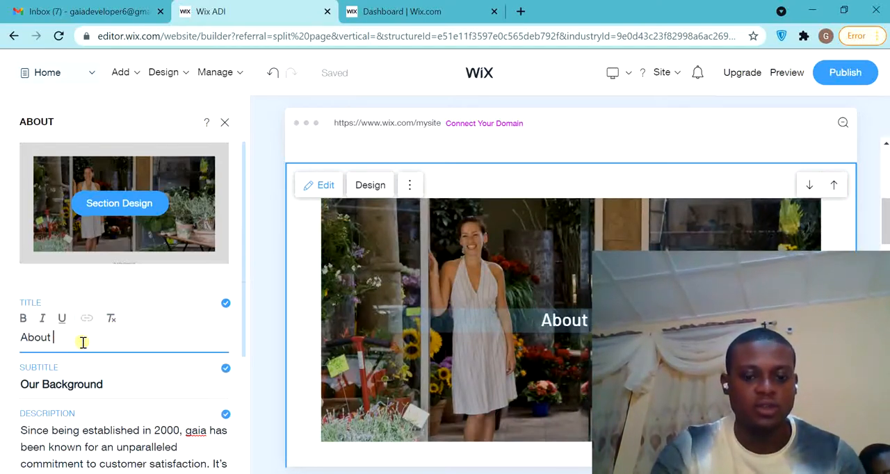
pyautogui.write('Me')
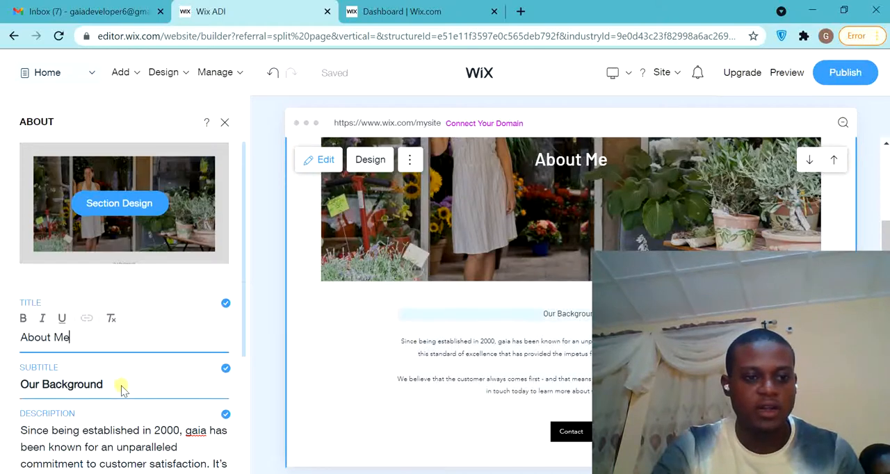
pyautogui.click(61, 383)
pyautogui.write('My')
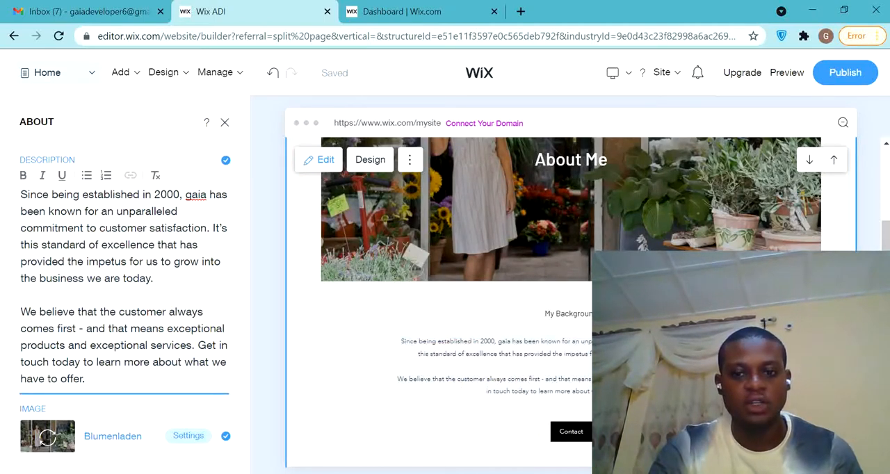
pyautogui.scroll(-3)
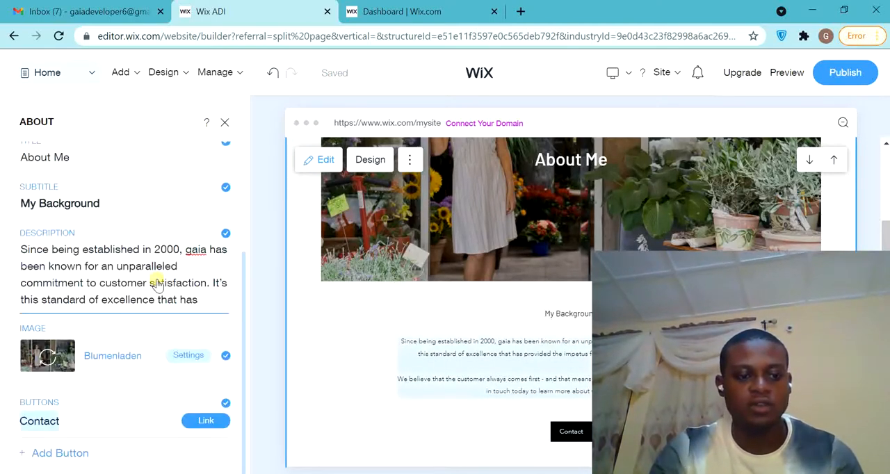
pyautogui.write('Me')
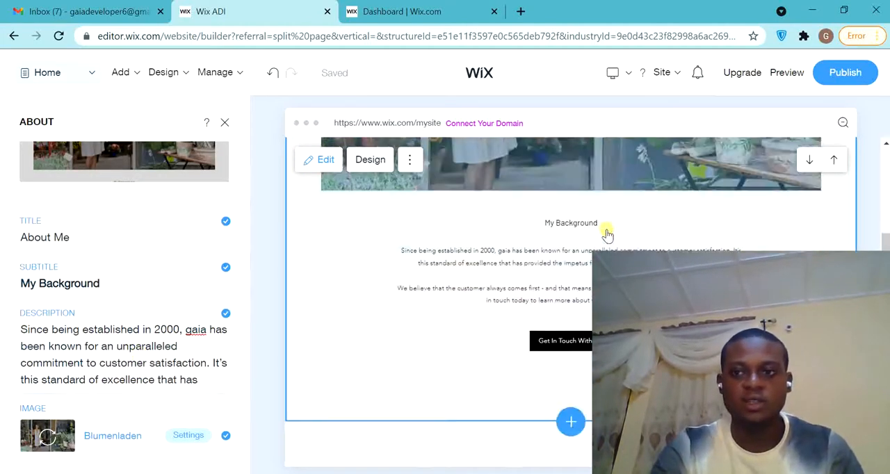
pyautogui.scroll(-3)
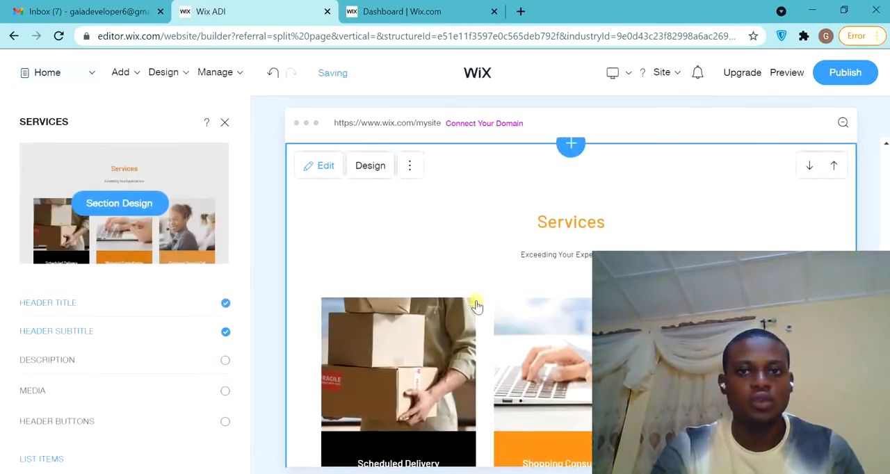
pyautogui.scroll(-3)
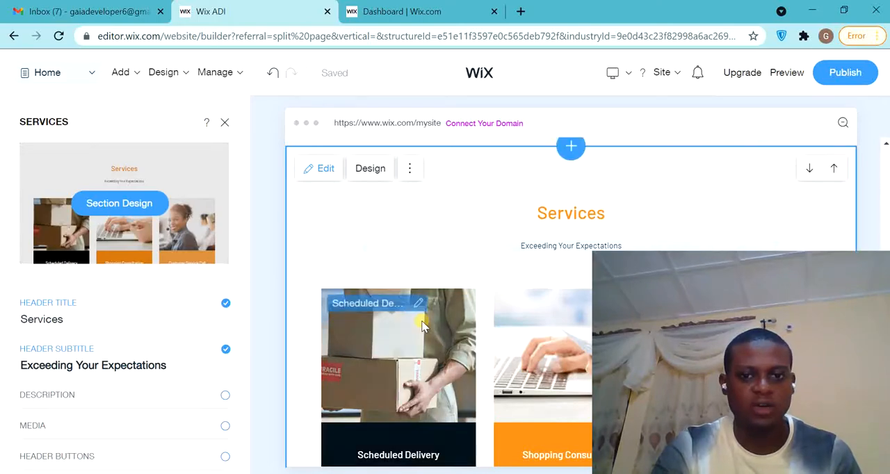
pyautogui.scroll(-3)
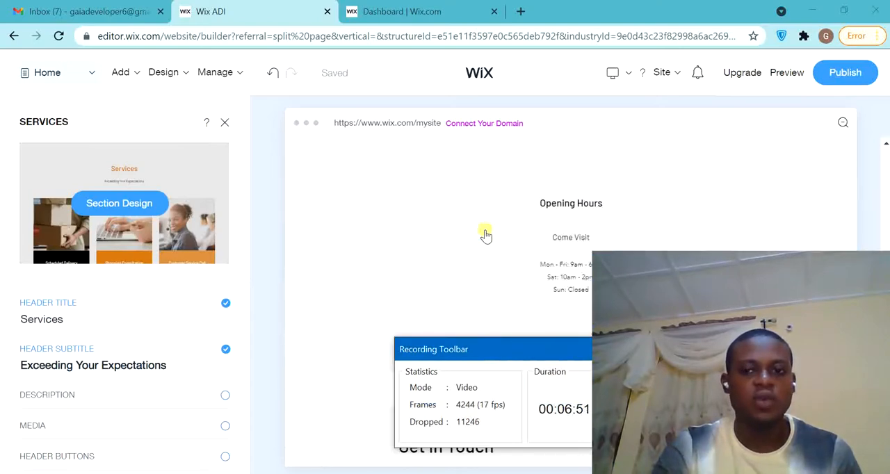
pyautogui.scroll(-3)
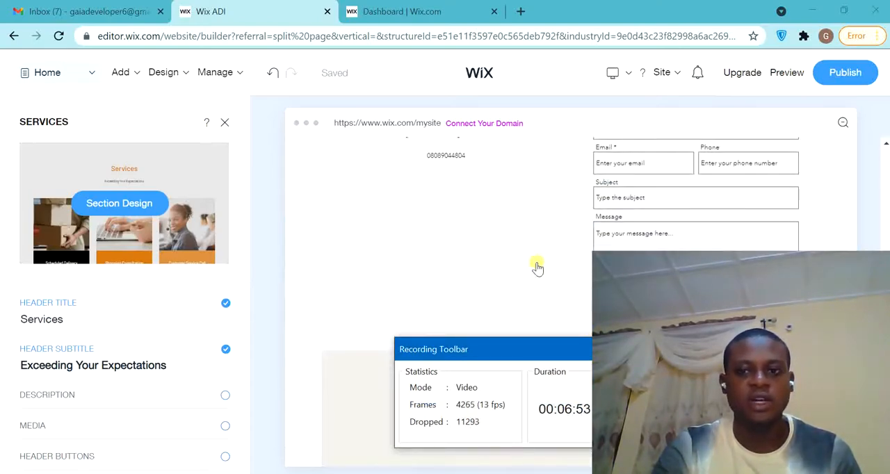